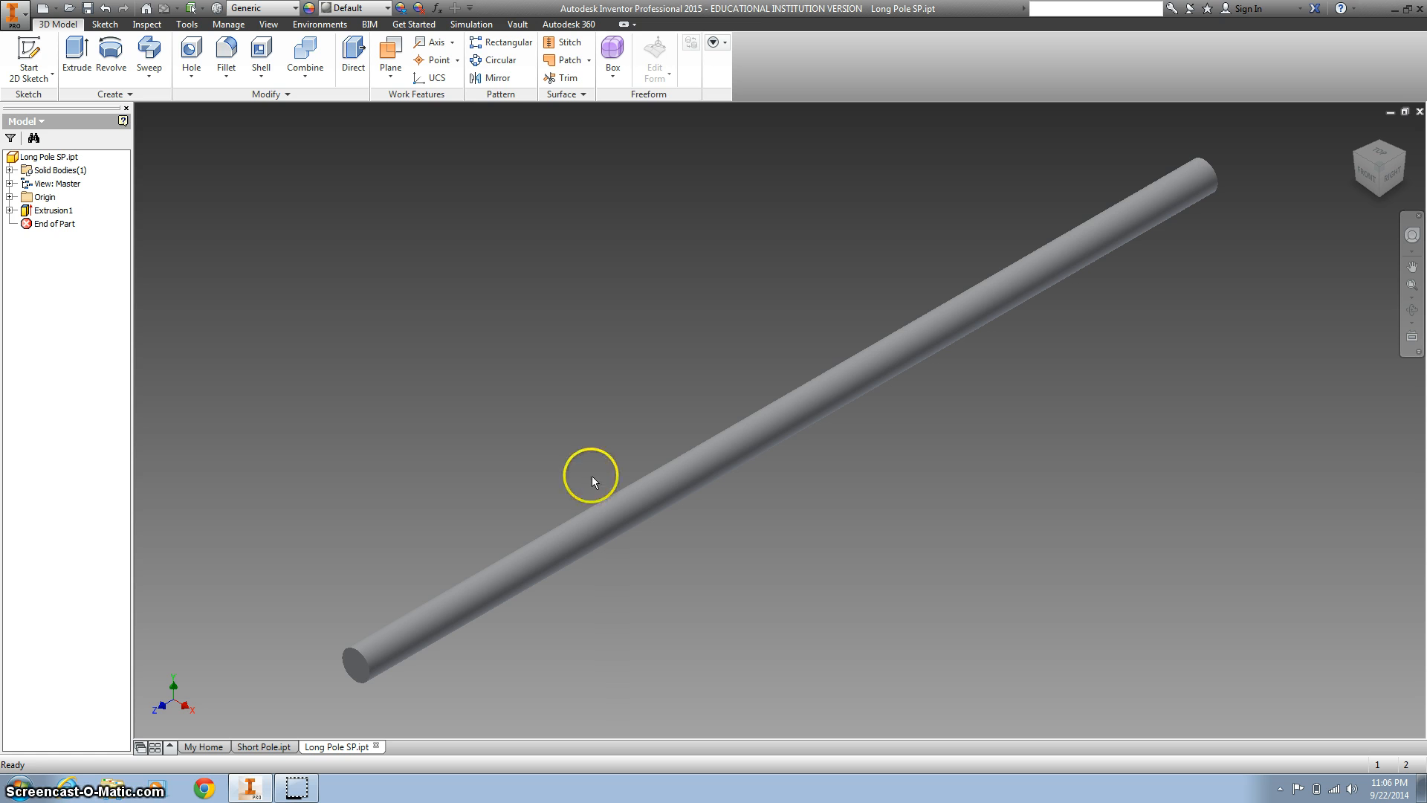
mouse_move(428, 451)
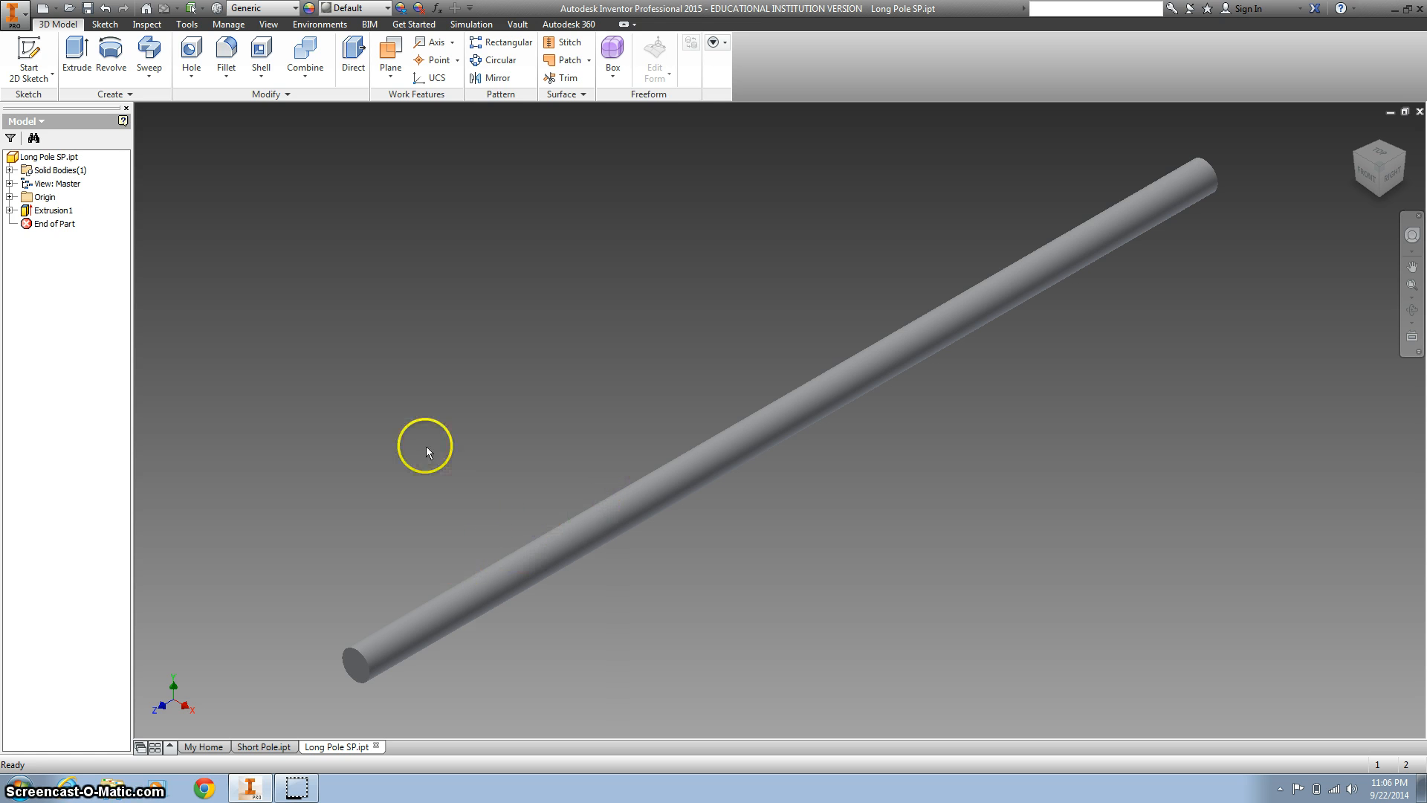
Step: Expand Extrusion1 in the Long Pole SP browser and select its Sketch1
left_click(11, 210)
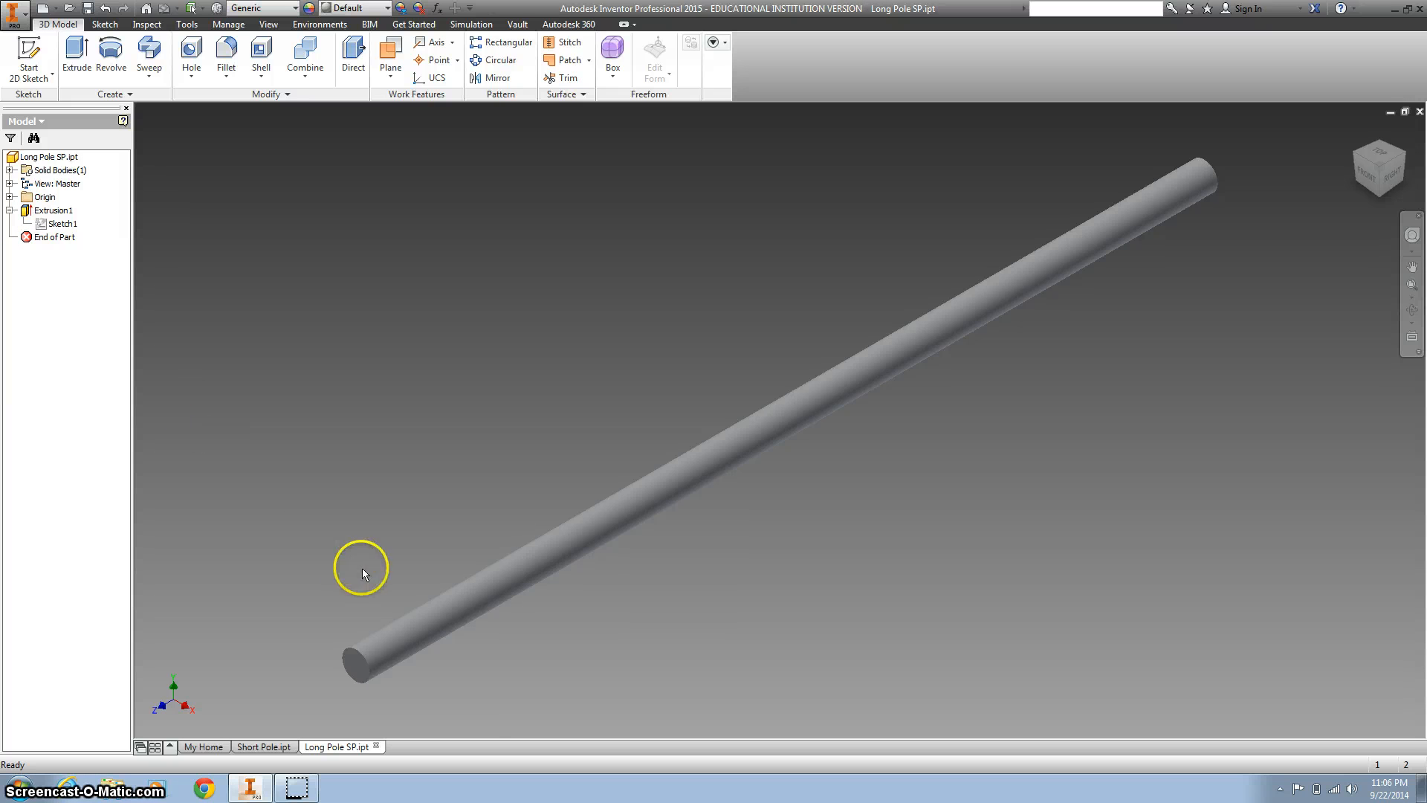
left_click(62, 224)
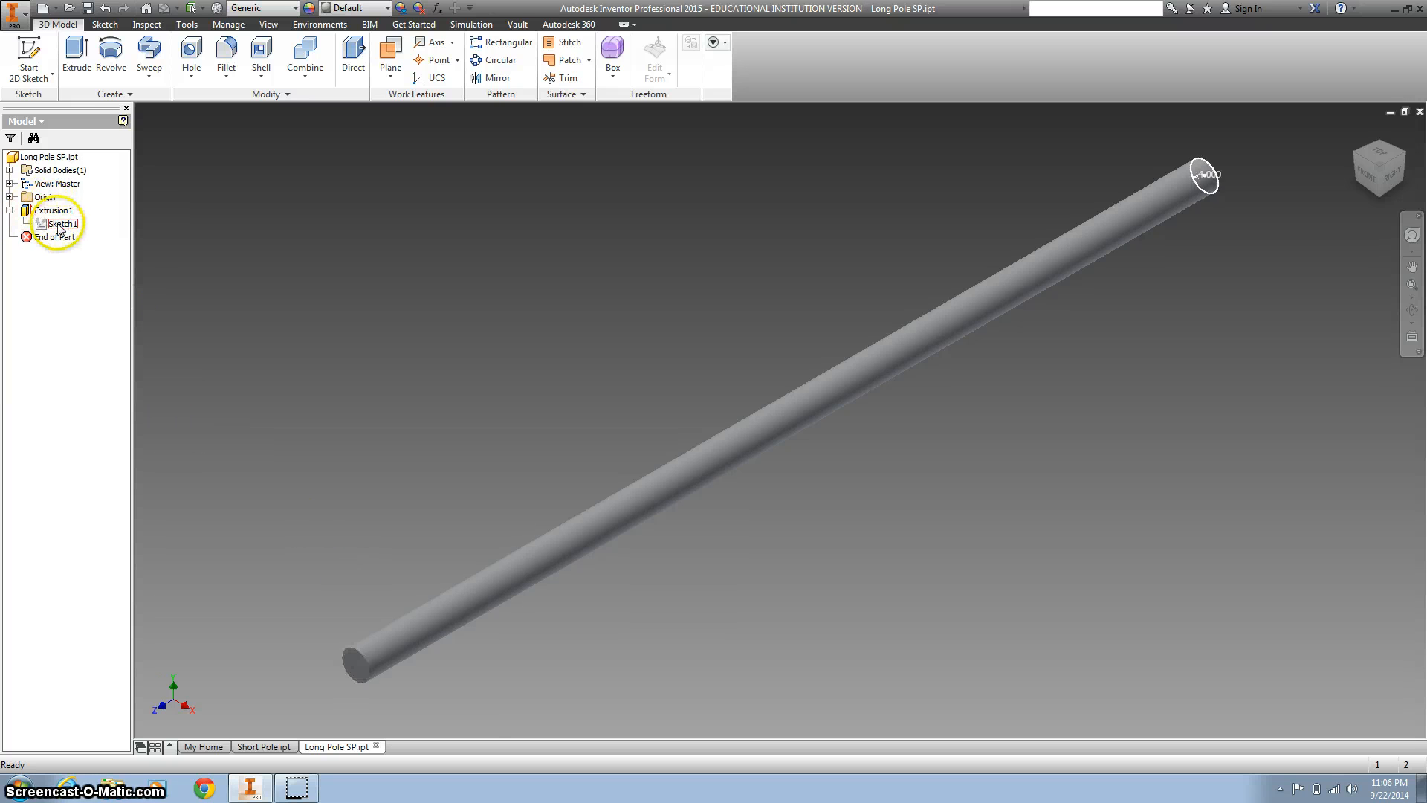
left_click(61, 223)
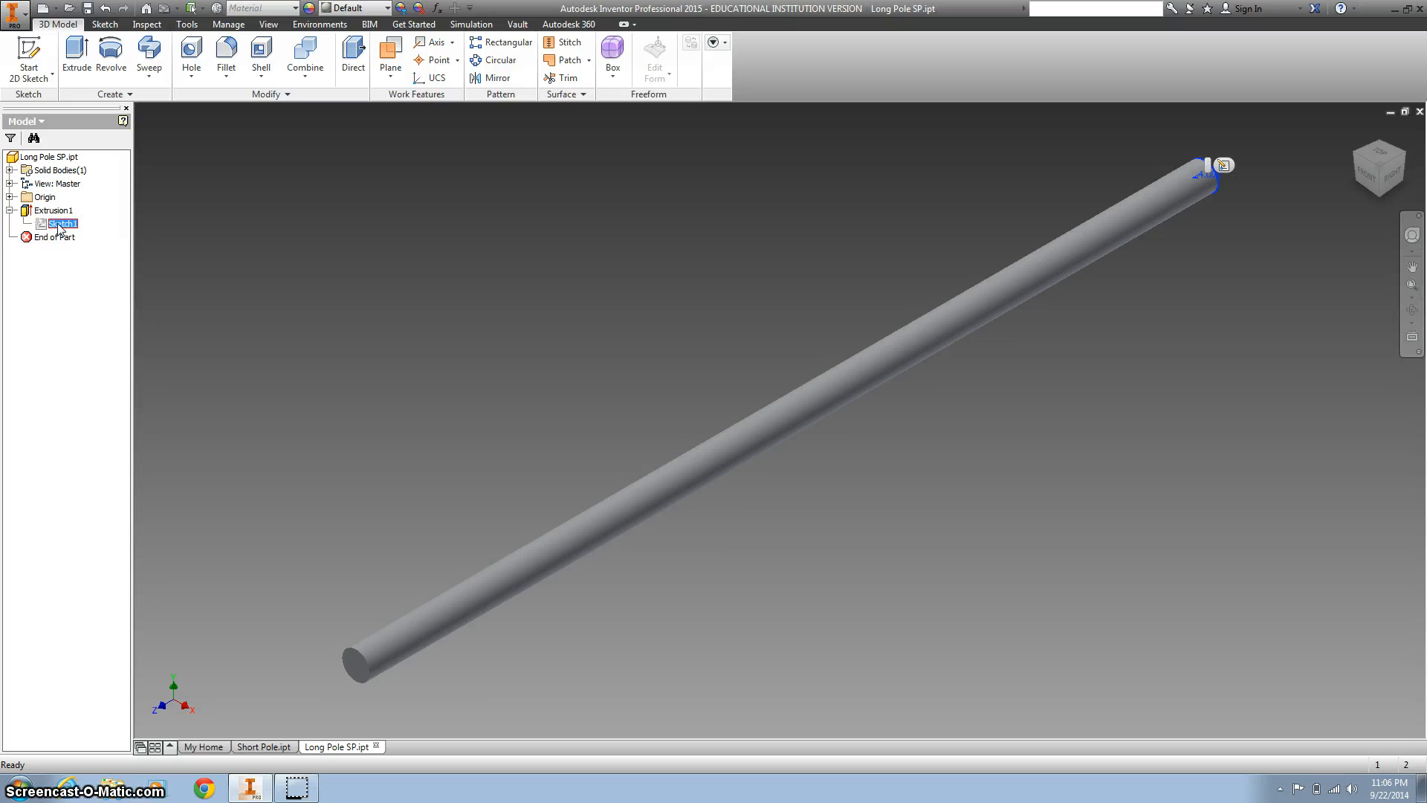
right_click(60, 223)
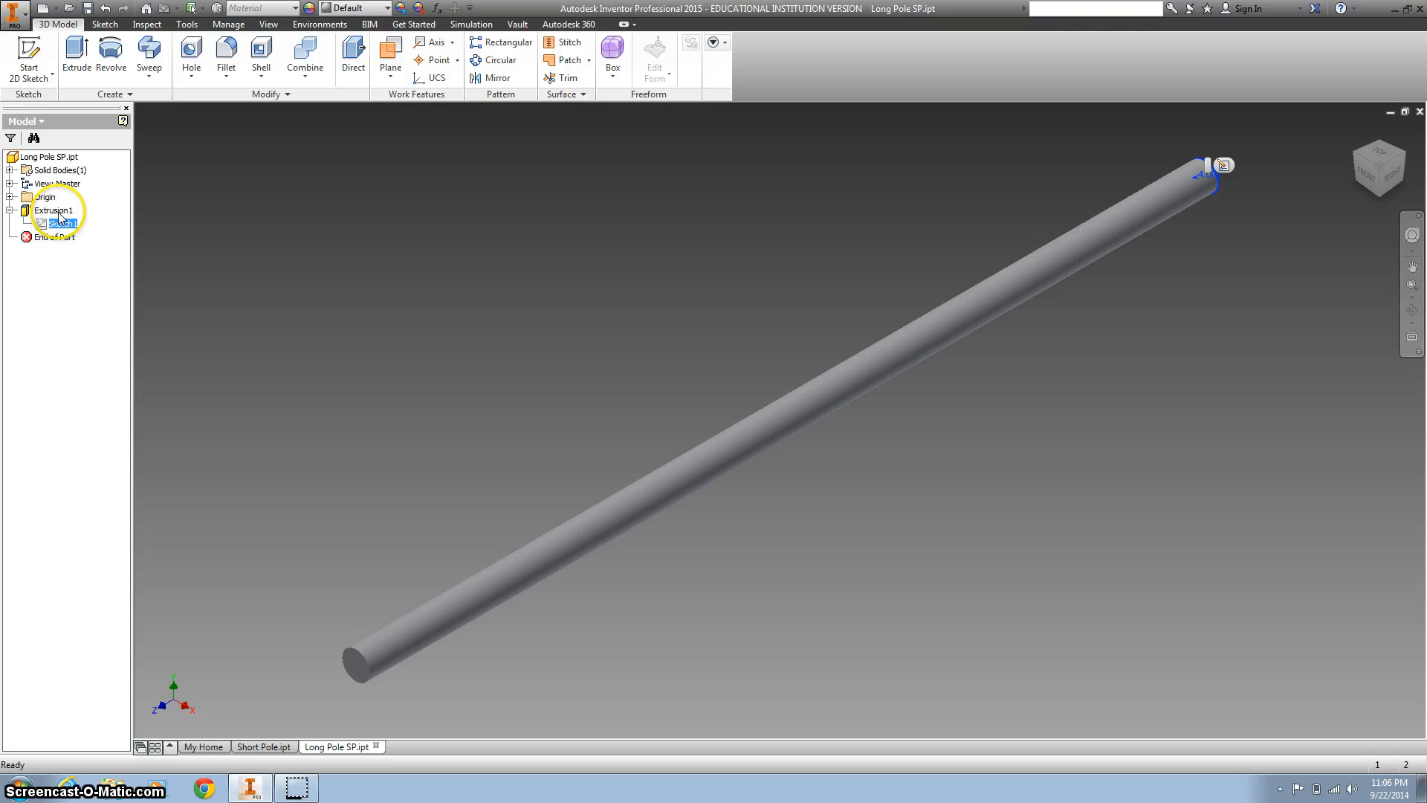
Step: Edit Extrusion1 and change its distance to 27
right_click(52, 210)
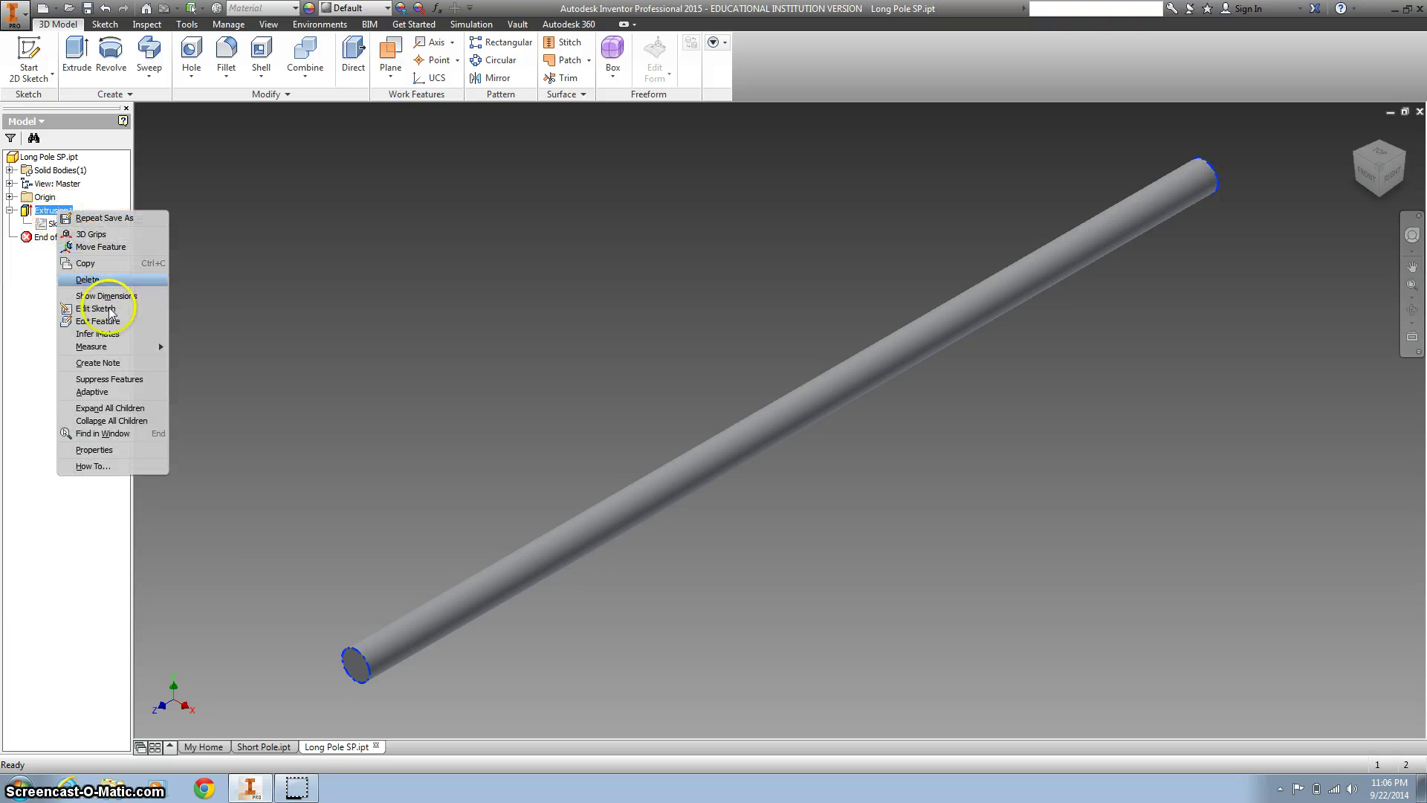
left_click(98, 320)
type("27")
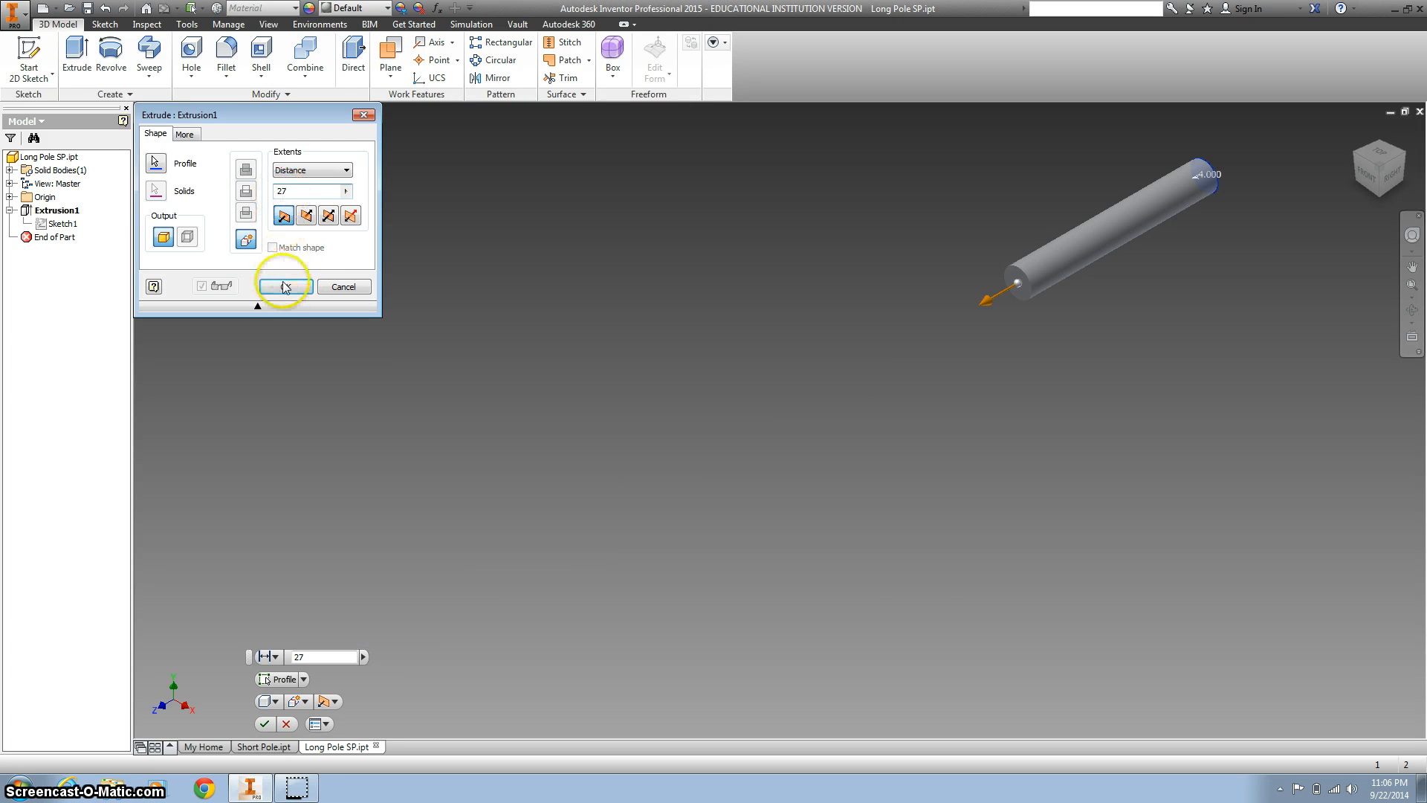
left_click(283, 286)
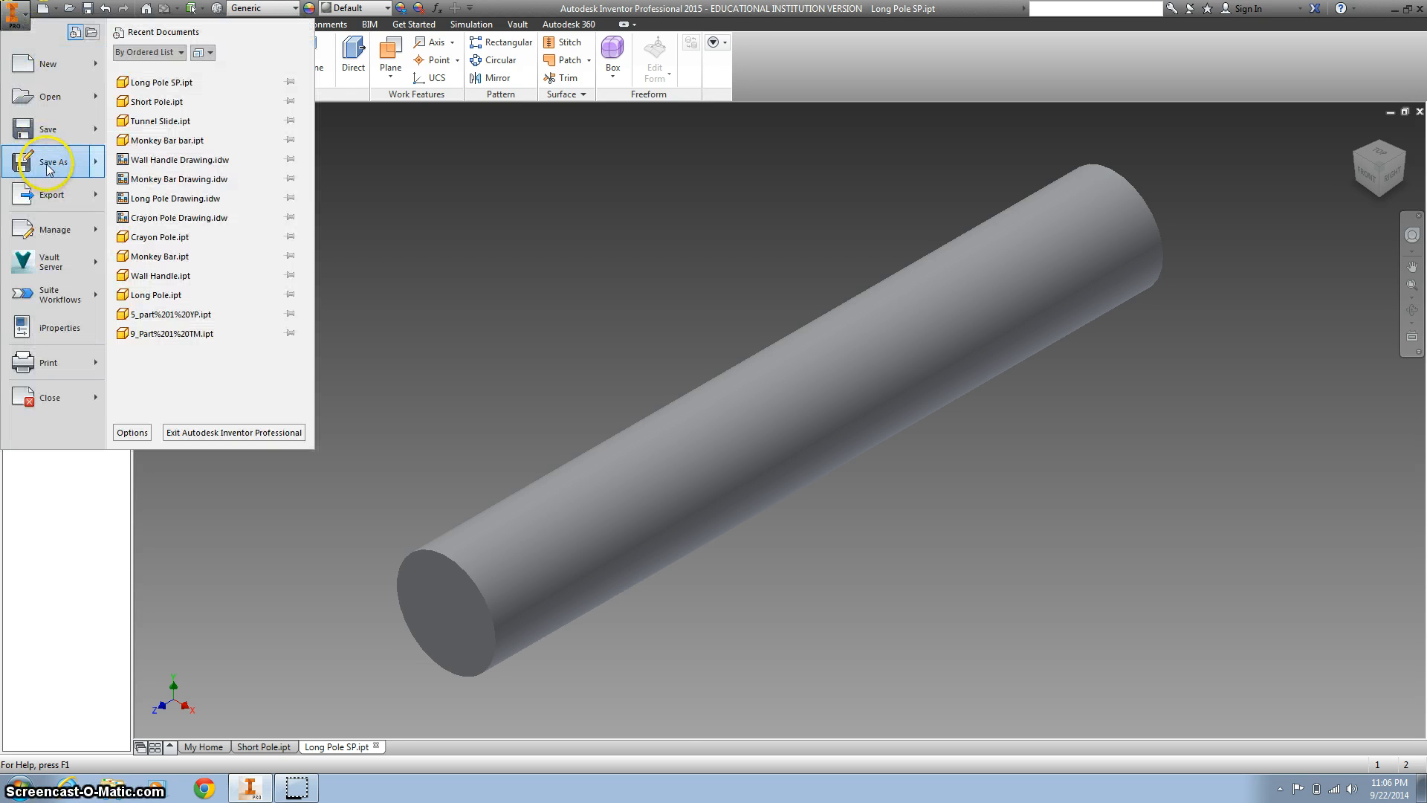
Step: Save the part as Short Pole SP.ipt in the Playground folder
left_click(52, 162)
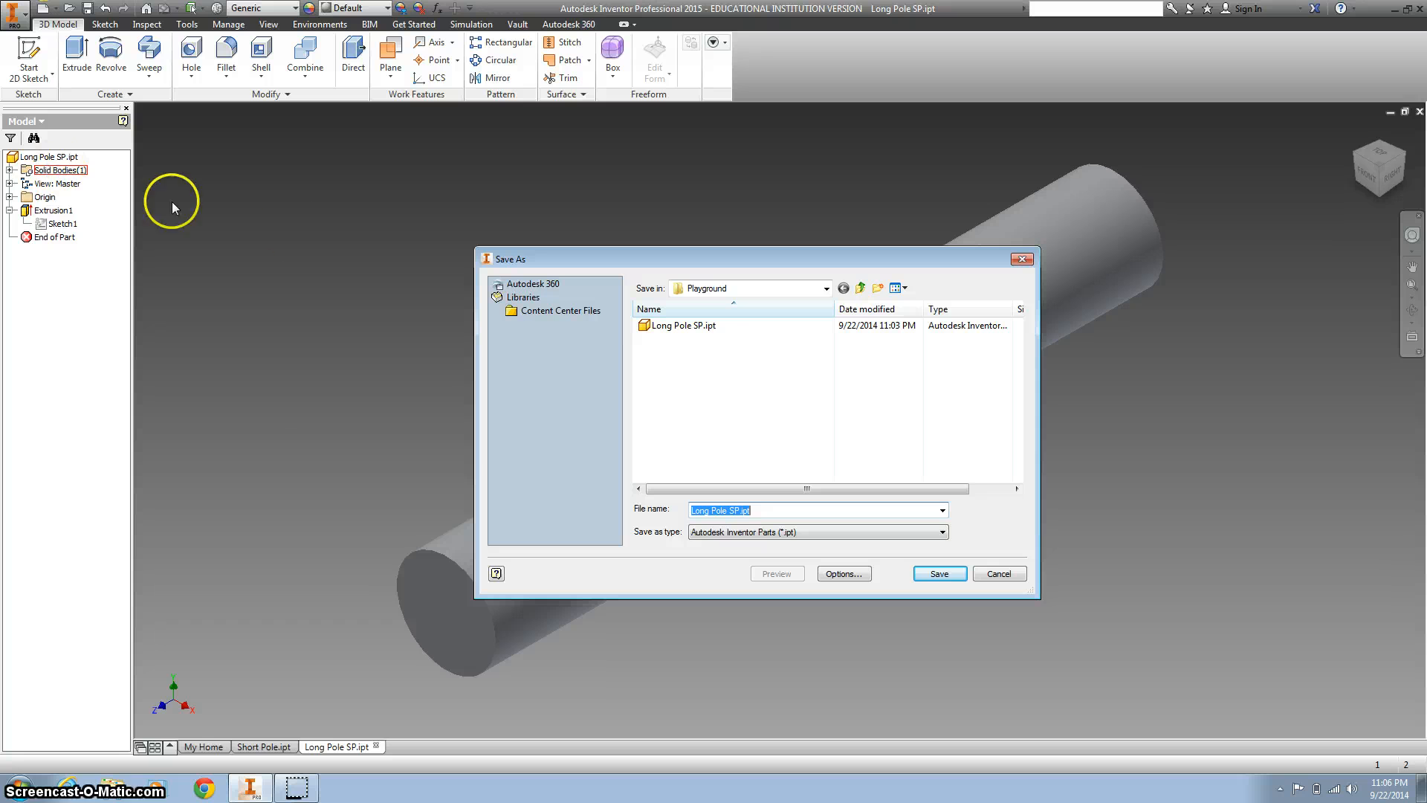
mouse_move(823, 277)
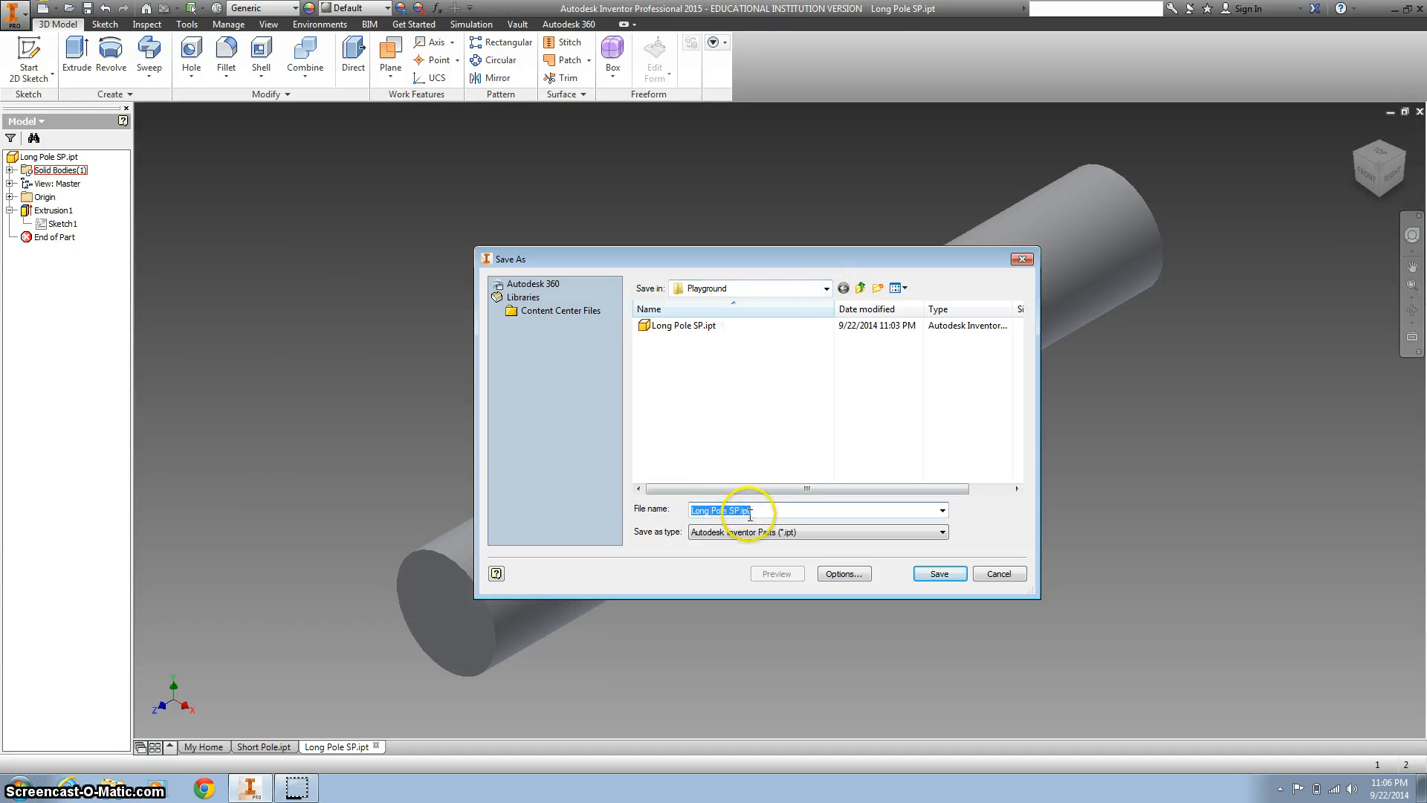
left_click(696, 510)
type("Short")
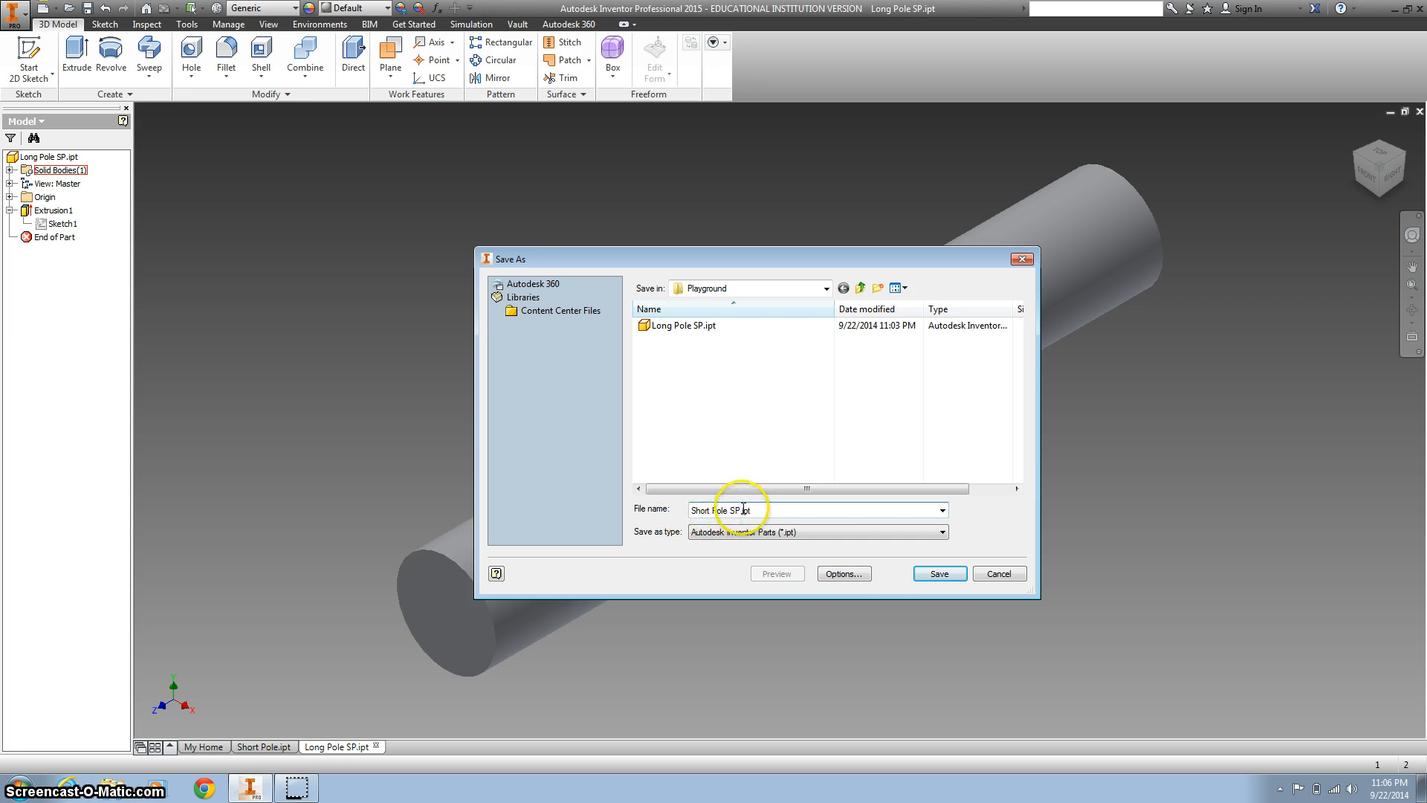
left_click(940, 573)
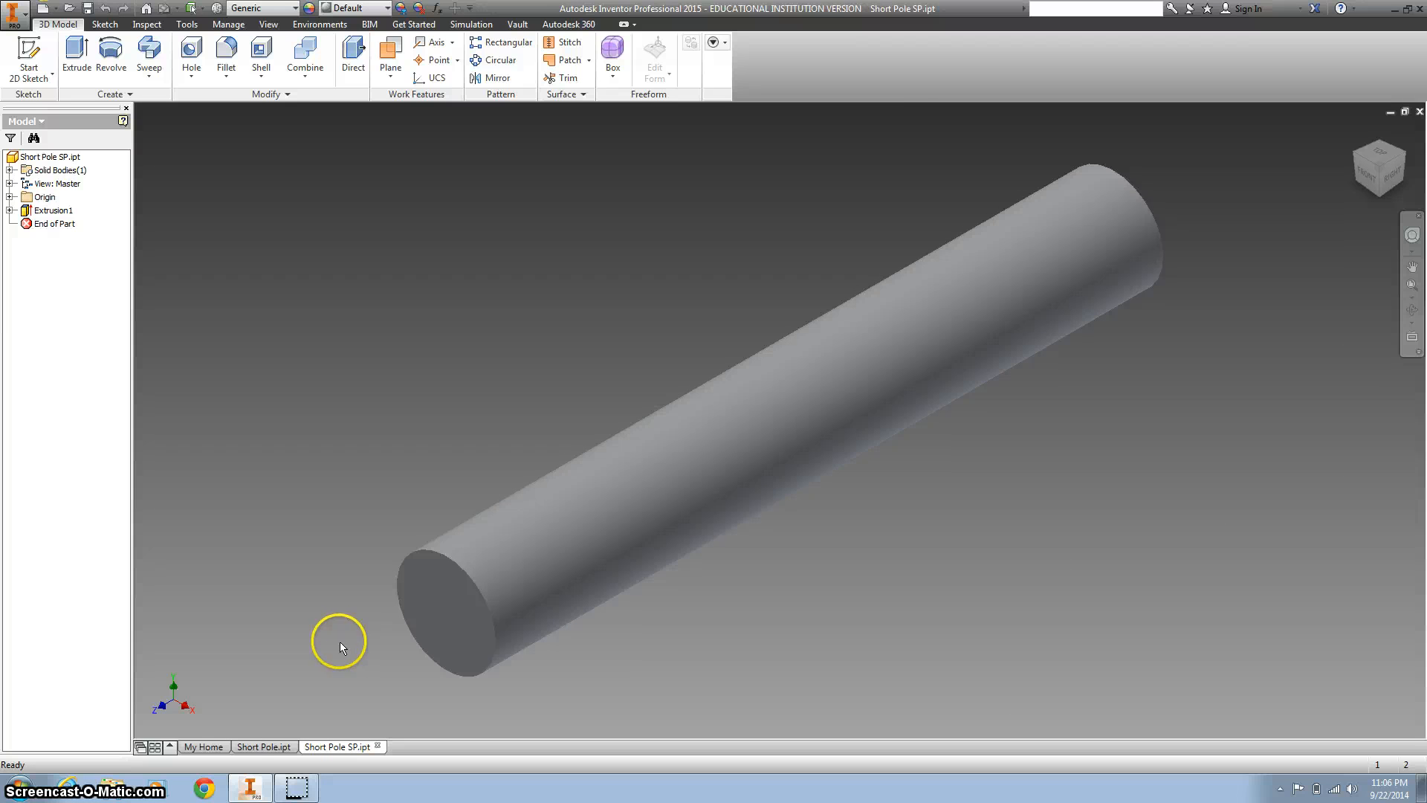
mouse_move(76, 56)
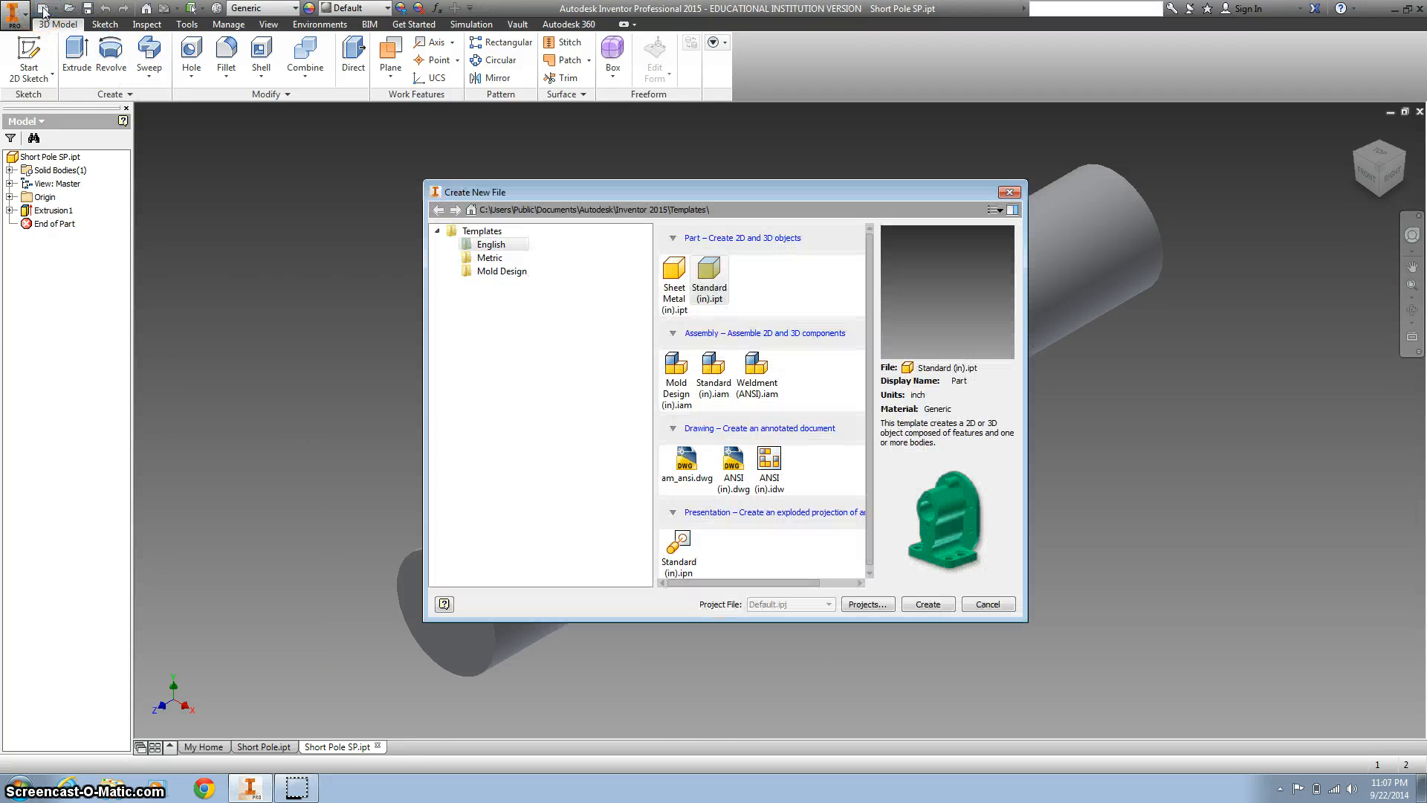
Step: Create Part11 from the Standard (in).ipt template
left_click(709, 274)
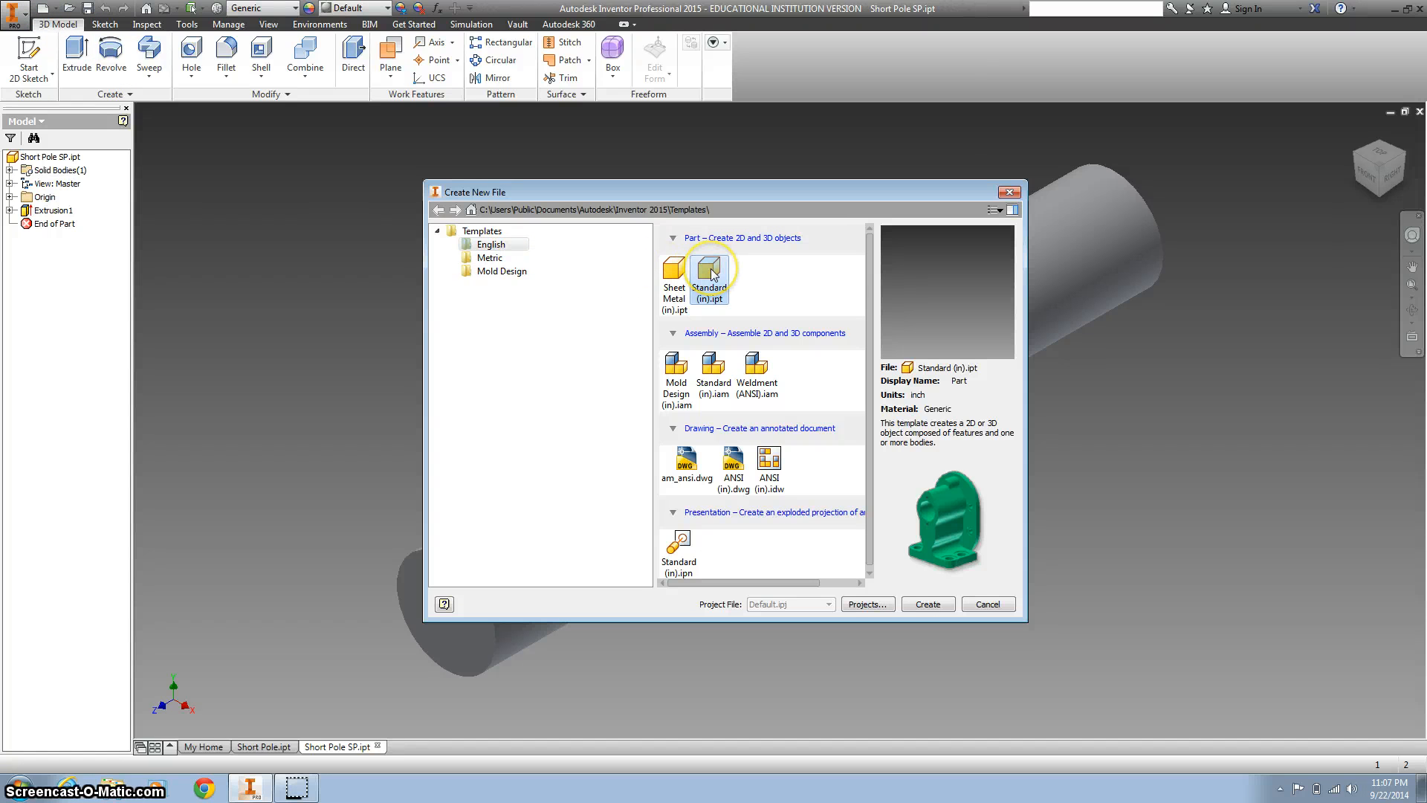
left_click(927, 604)
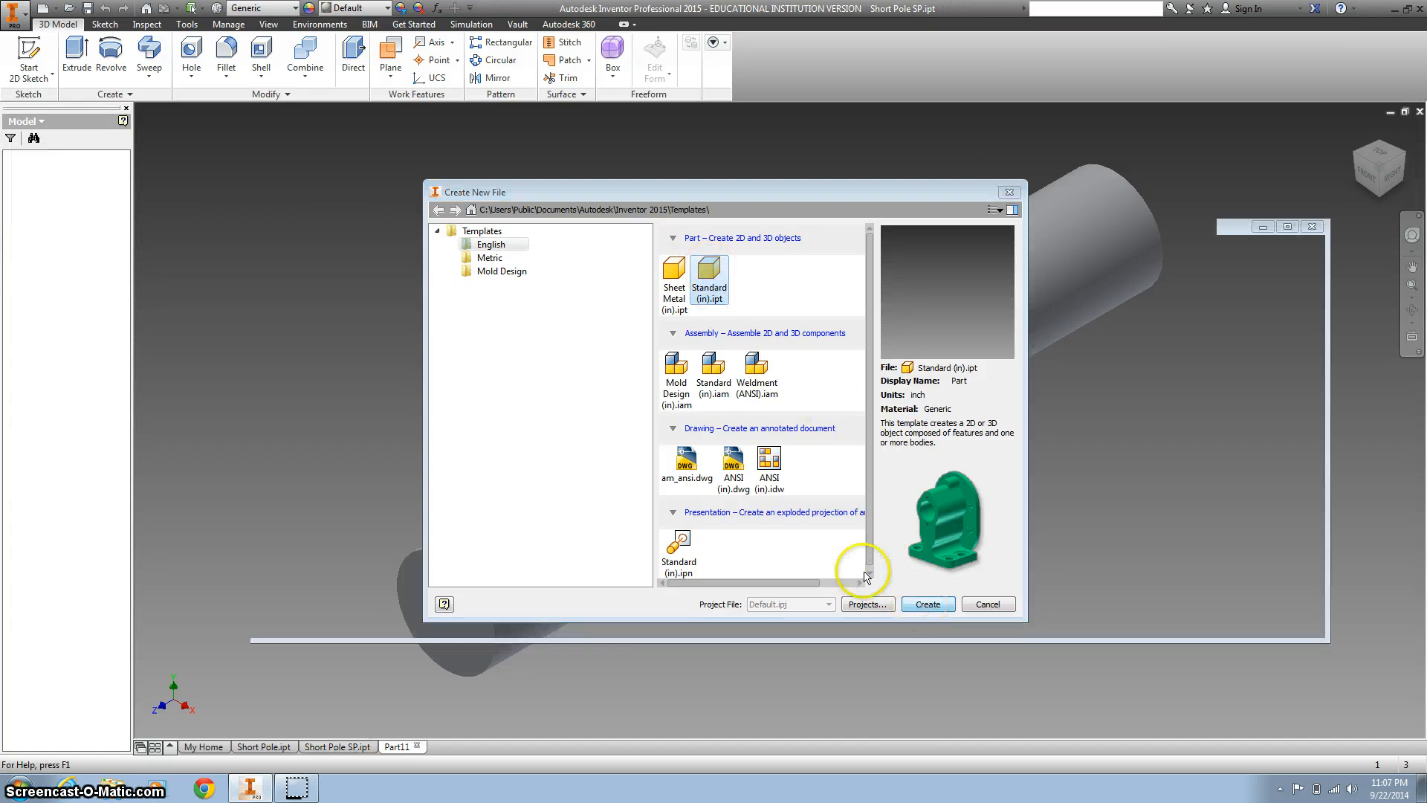
left_click(927, 604)
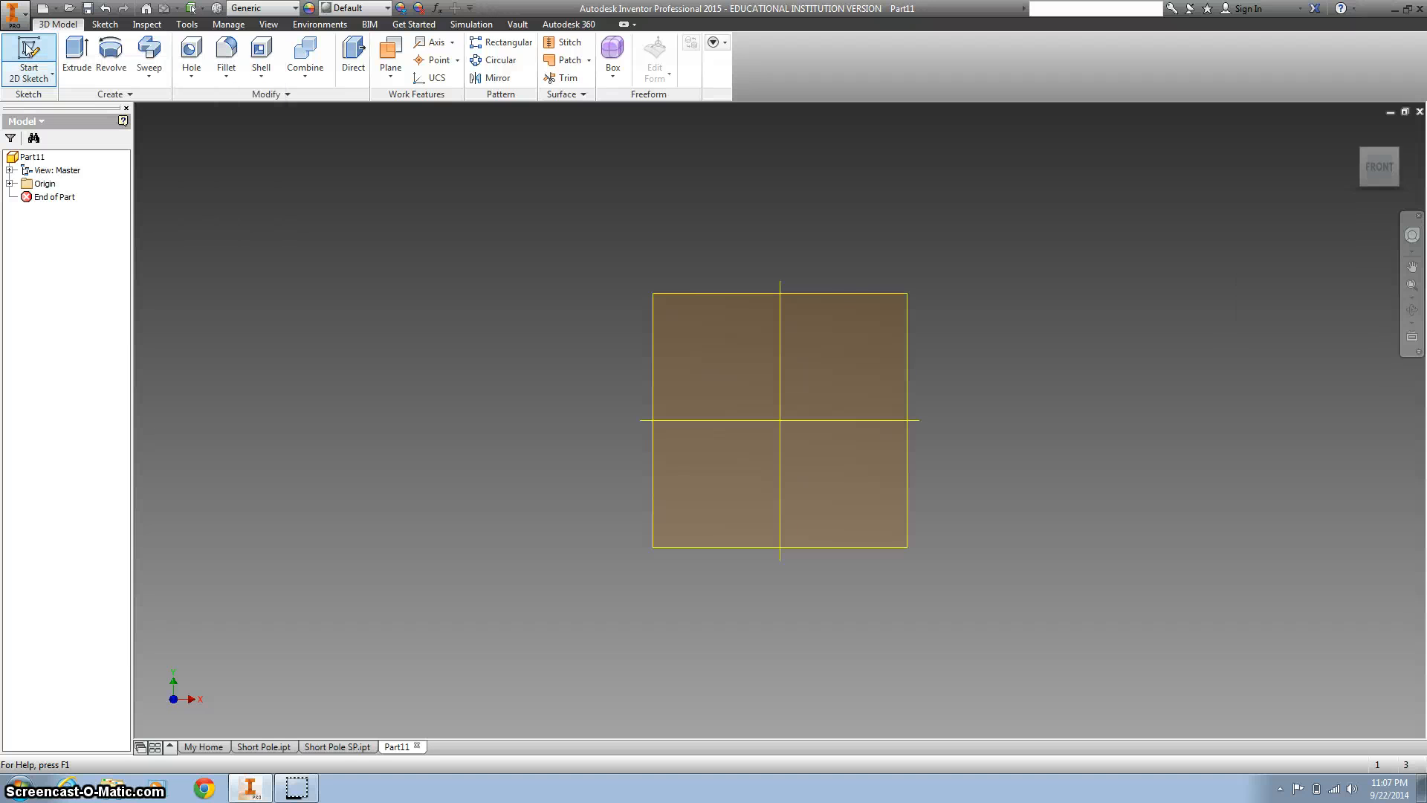
Step: Sketch a 4.000-diameter circle centred on the origin of the XY plane
left_click(28, 57)
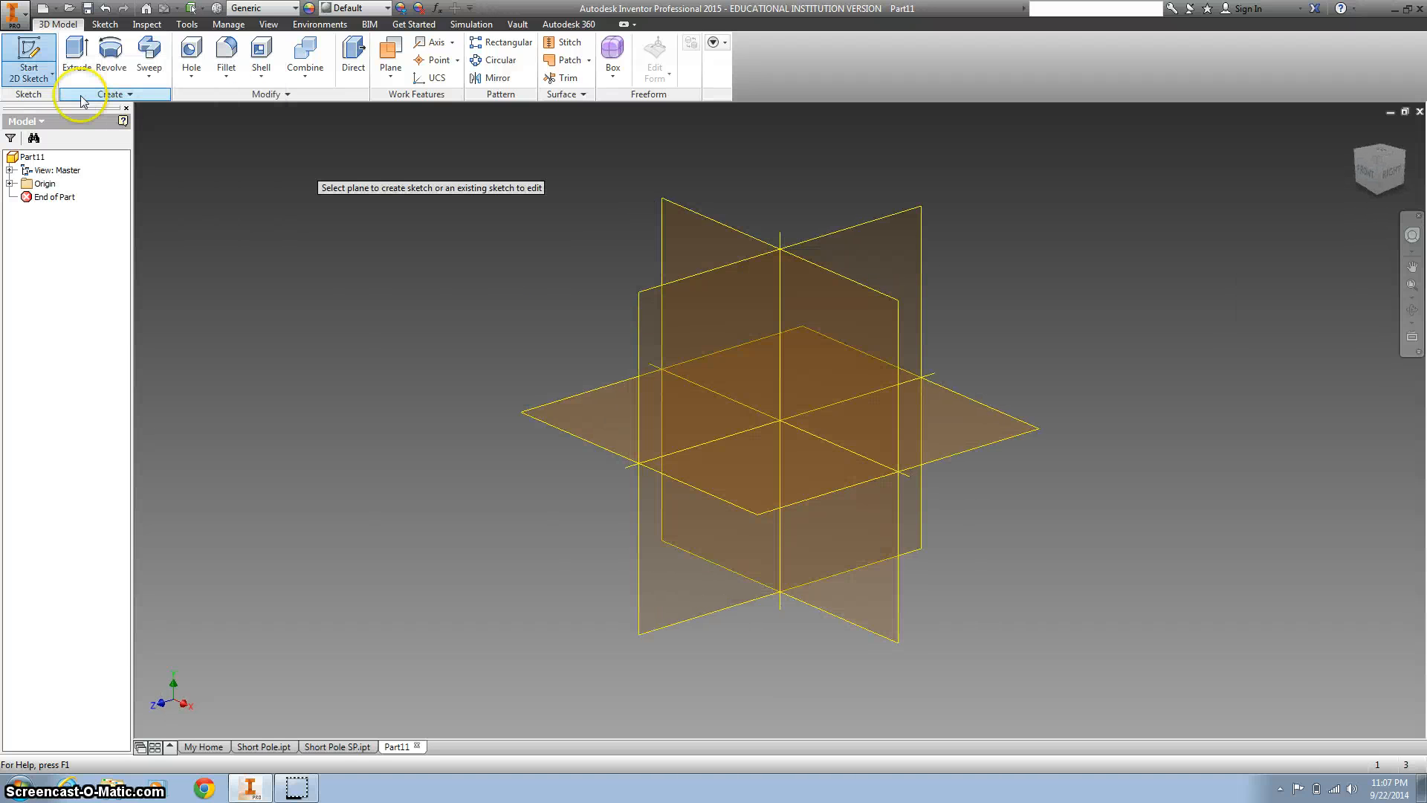
mouse_move(681, 246)
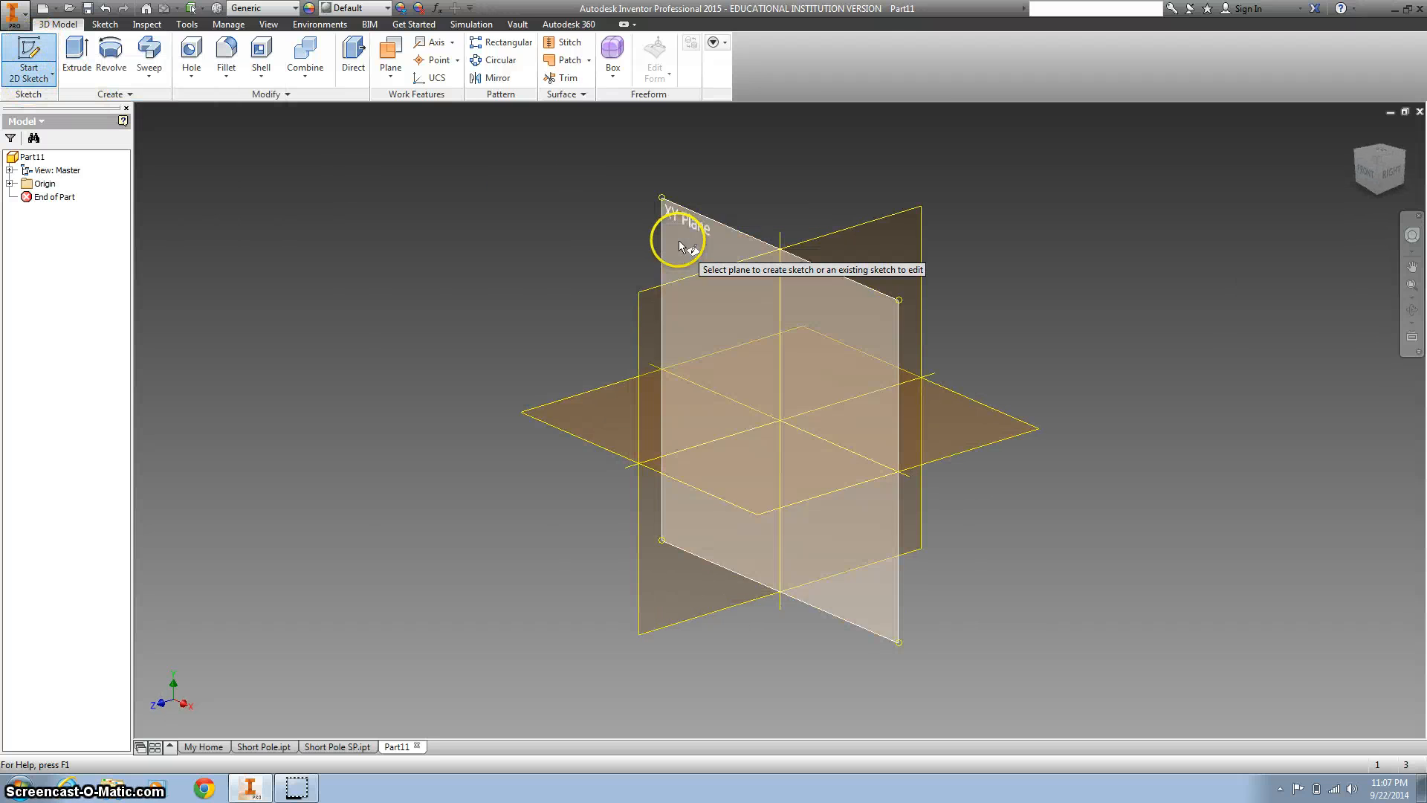
left_click(678, 241)
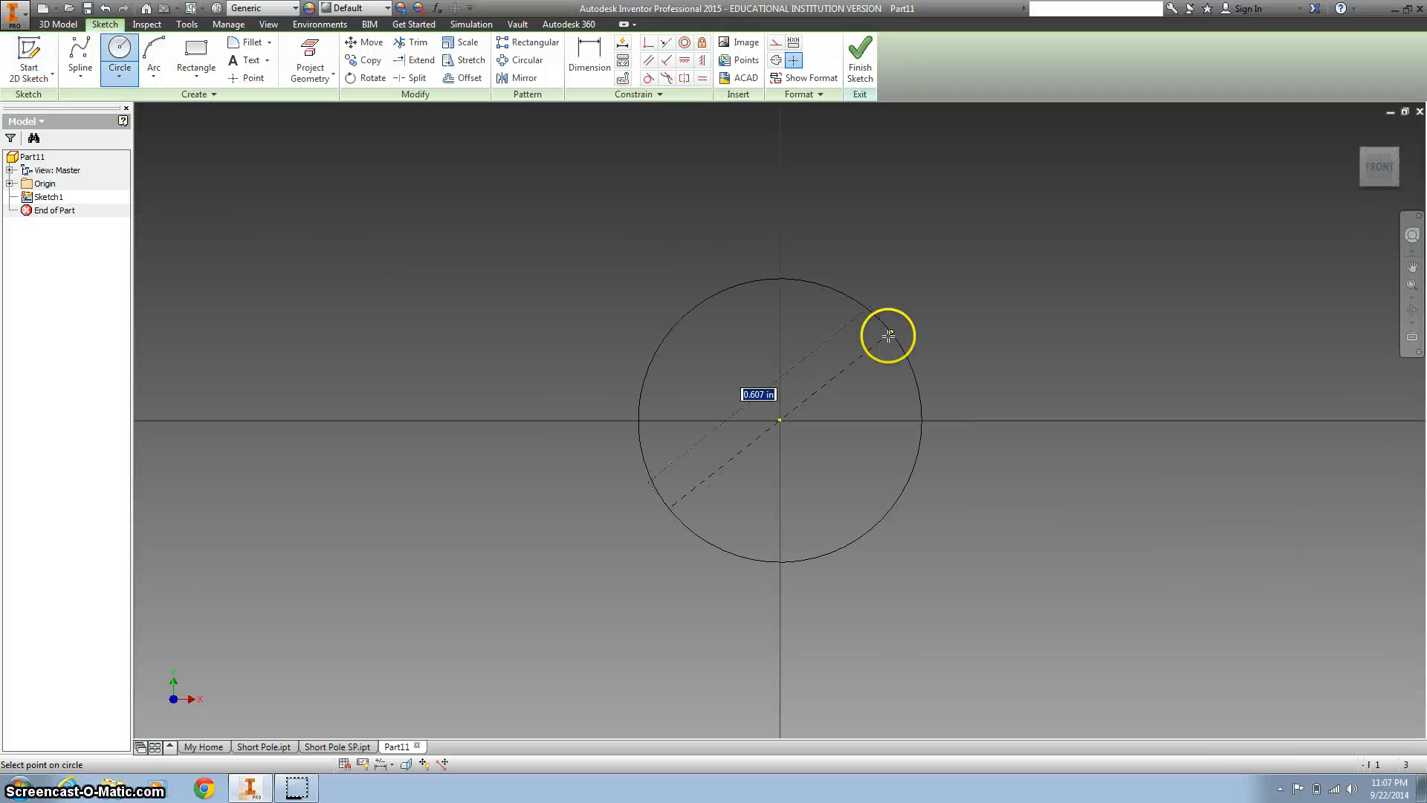
left_click(889, 334)
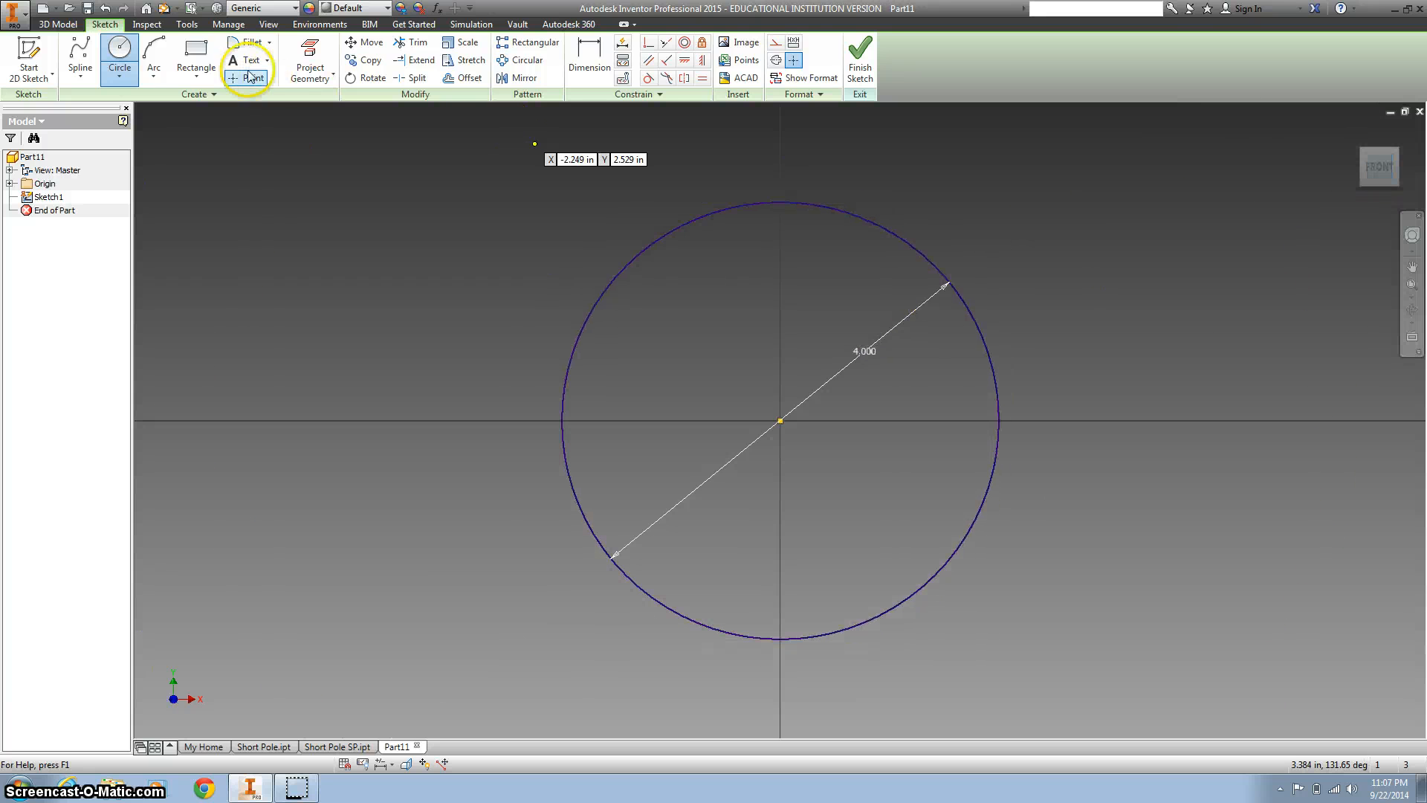
left_click(859, 60)
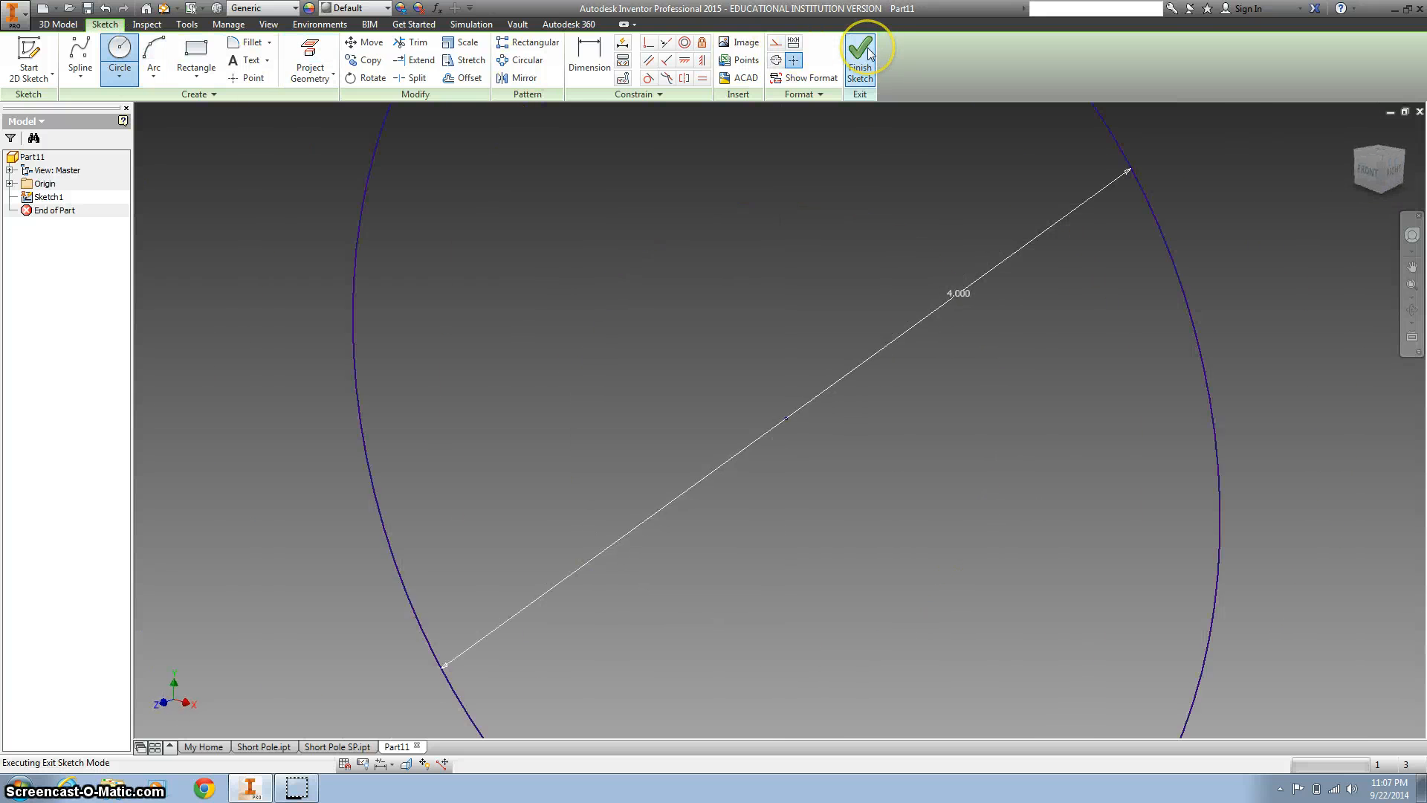
left_click(860, 54)
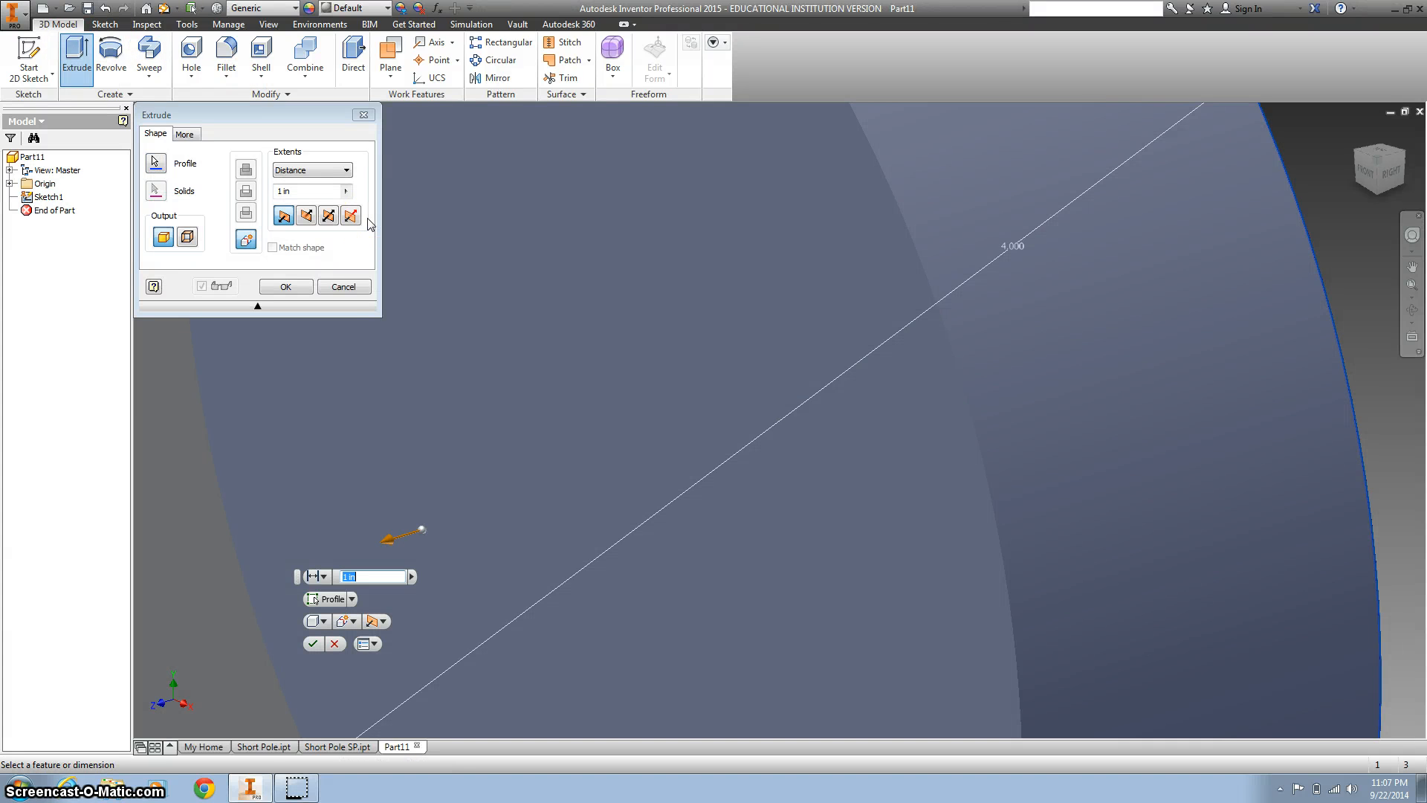
Step: Extrude the 4.000 circle a distance of 27
type("27")
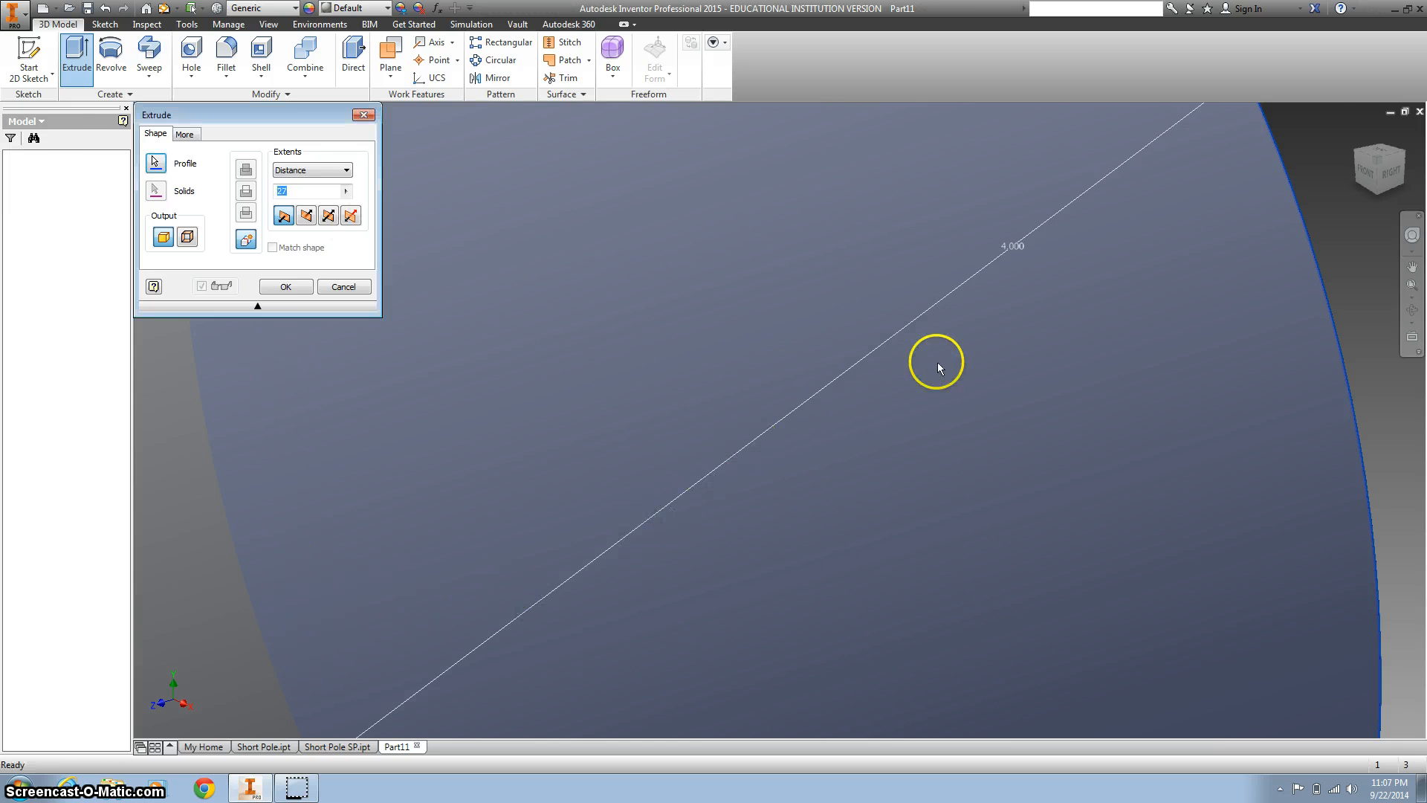
left_click(284, 286)
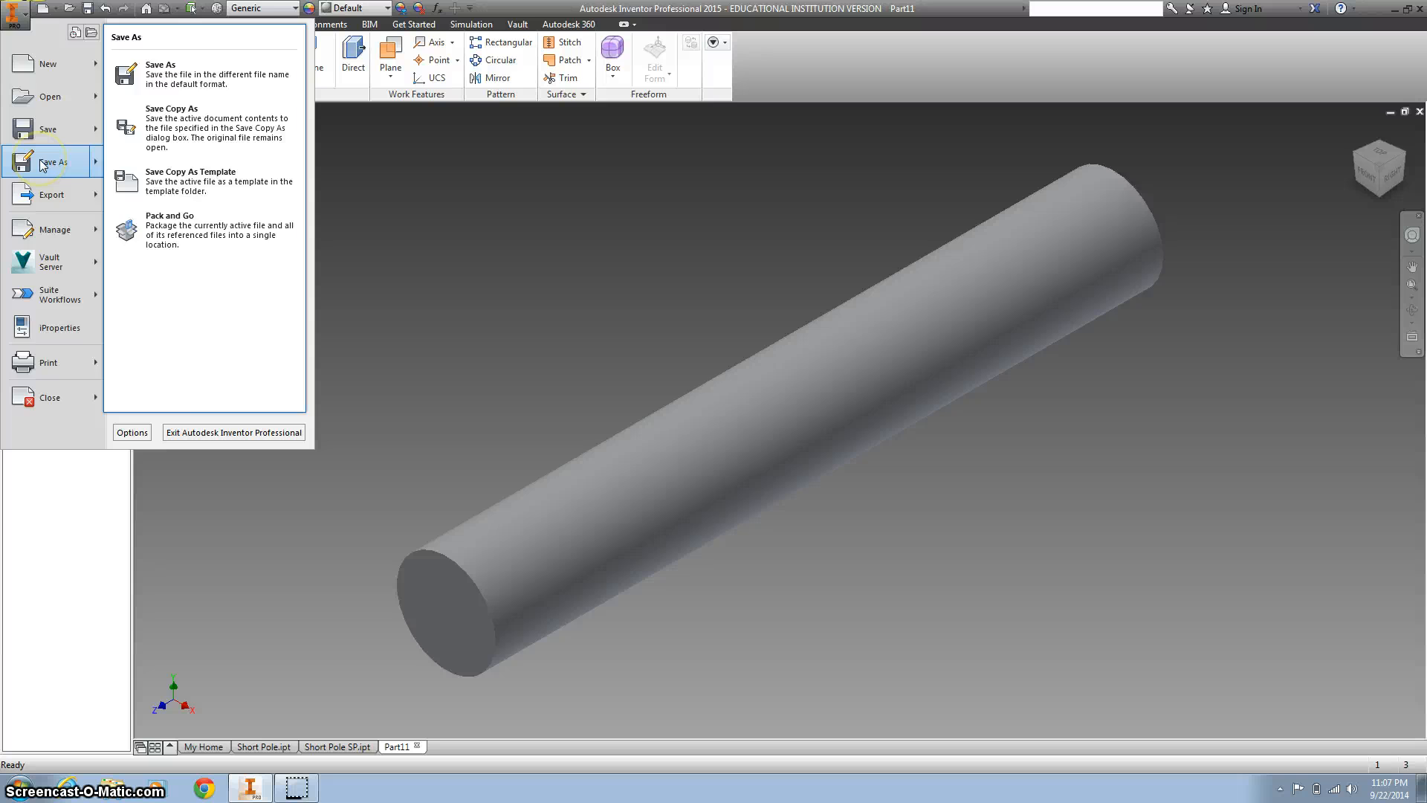
Step: Try saving Part11 as Short Pole SP.ipt and dismiss the duplicate-name warning
left_click(161, 64)
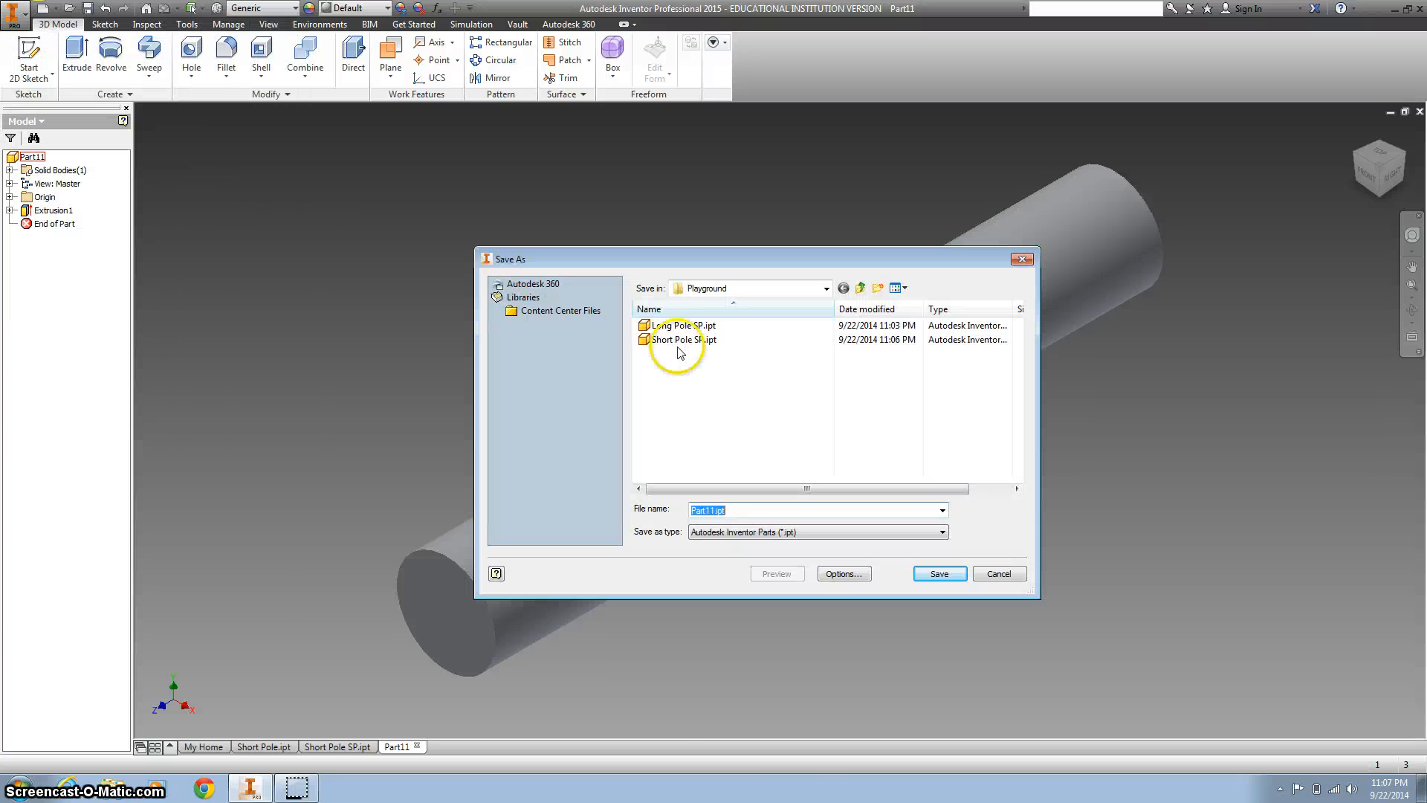
left_click(682, 339)
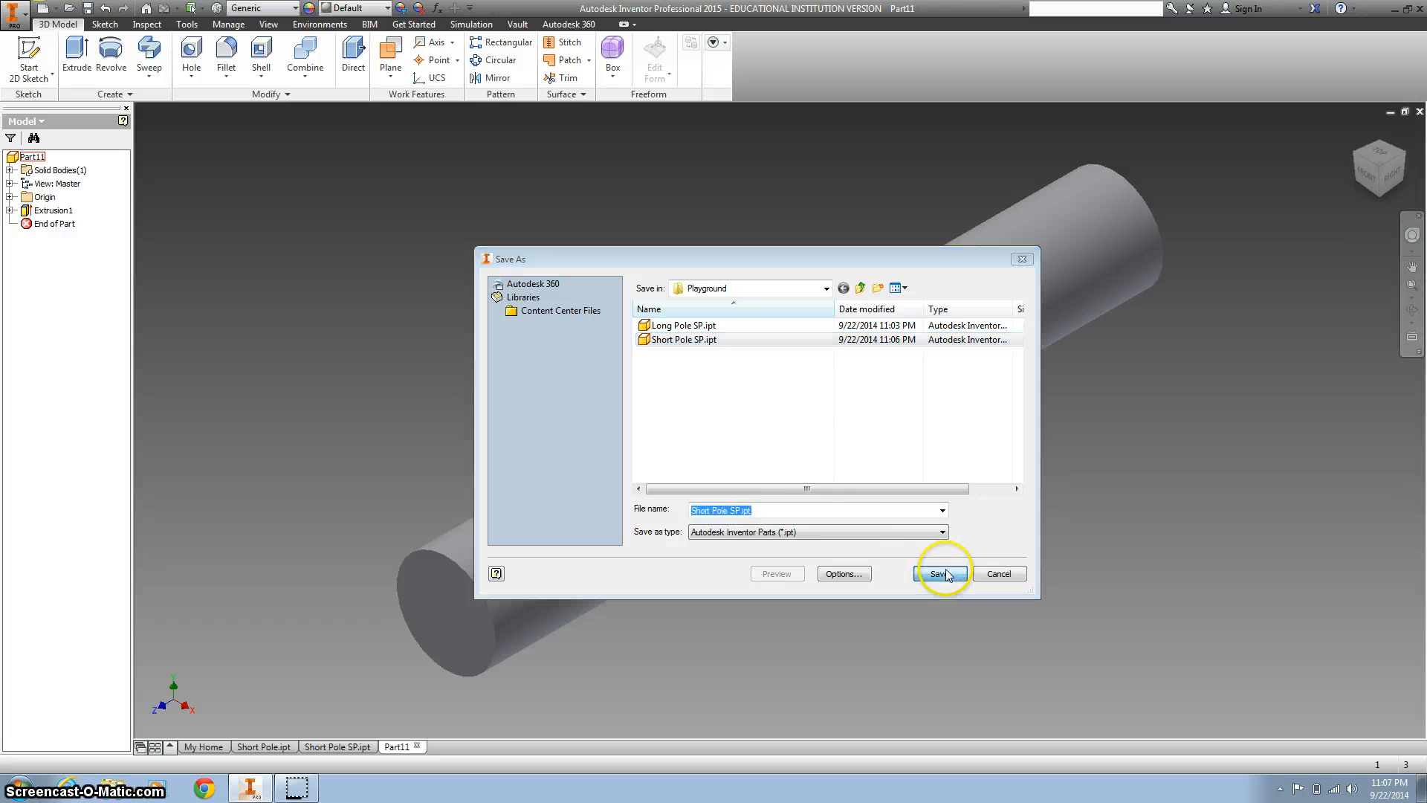
left_click(940, 573)
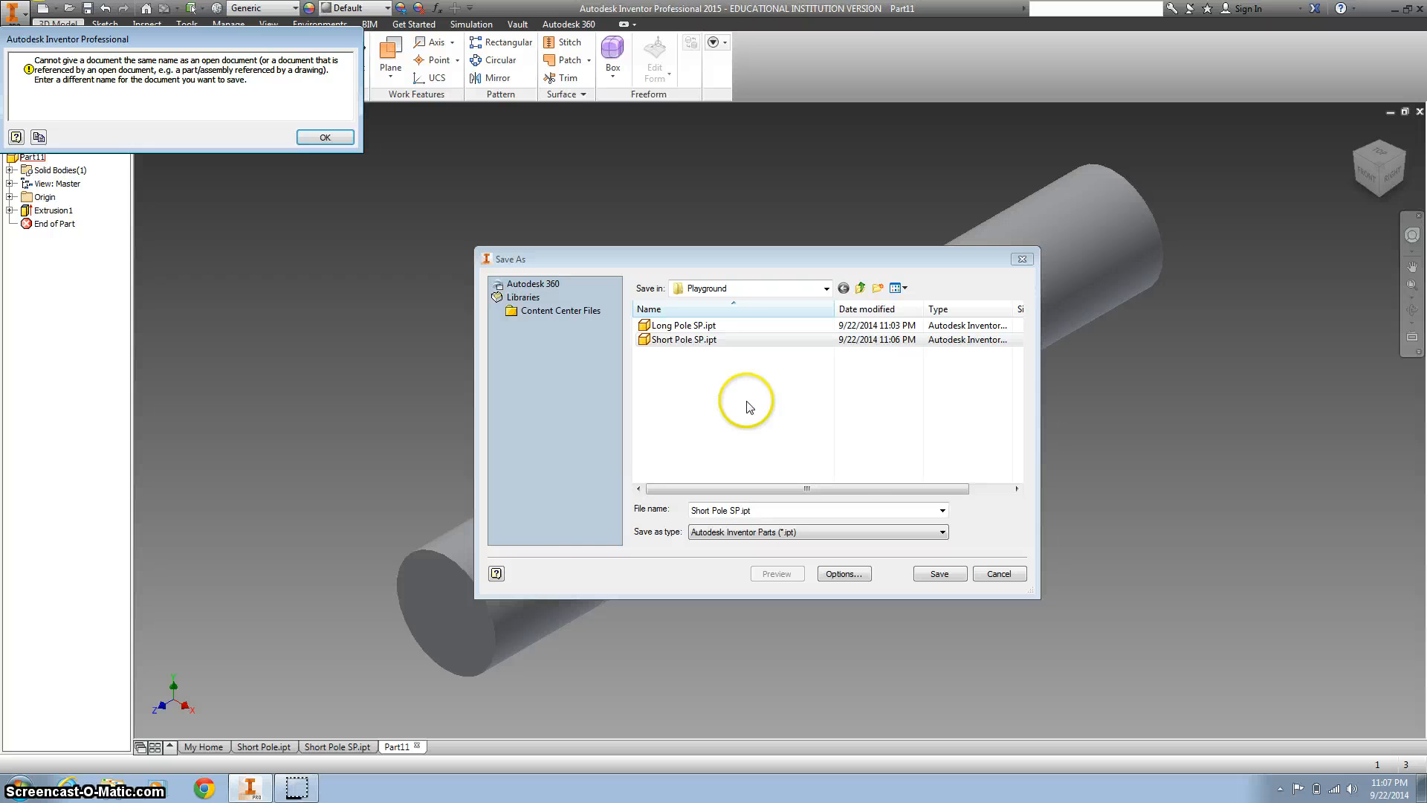
left_click(325, 136)
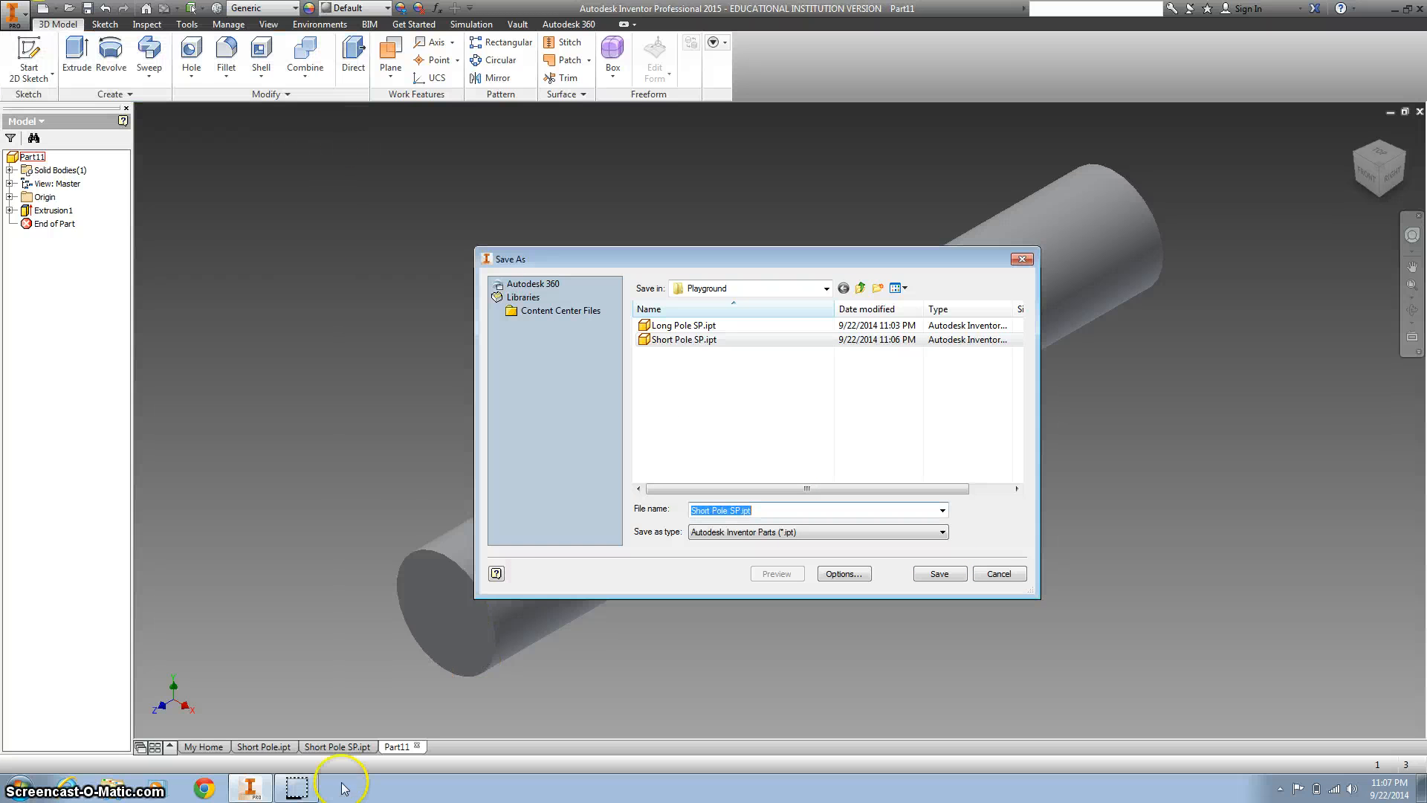